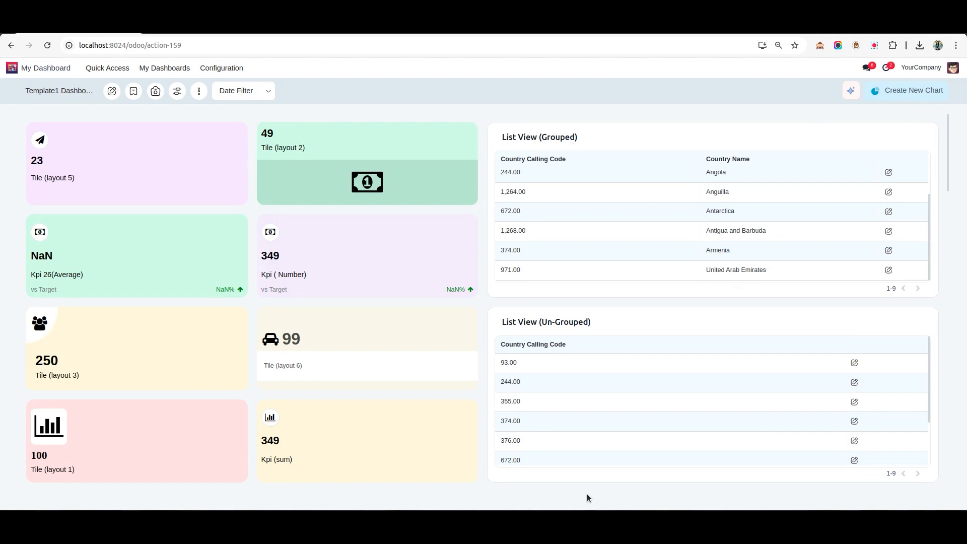
Create a new Polar chart named 'Polar Area'.
left_click(913, 90)
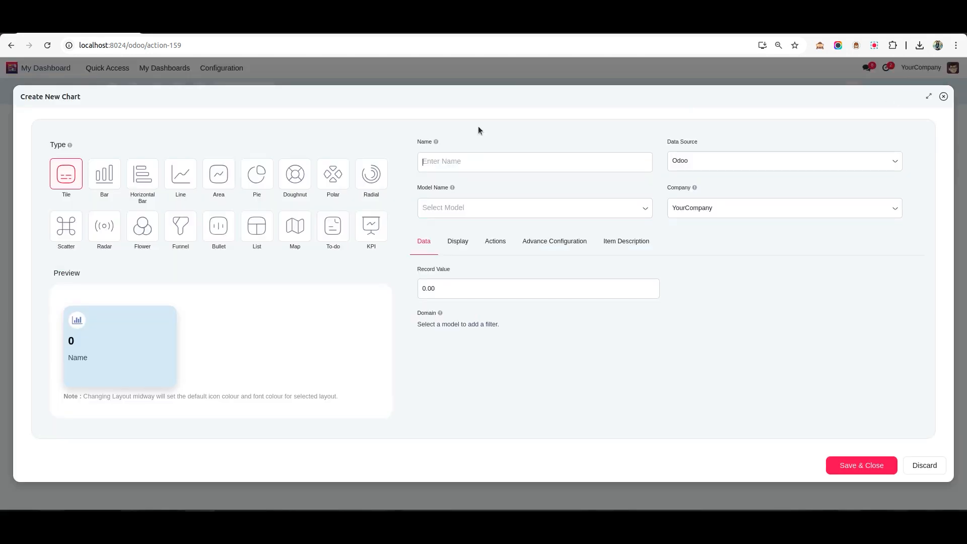
left_click(333, 174)
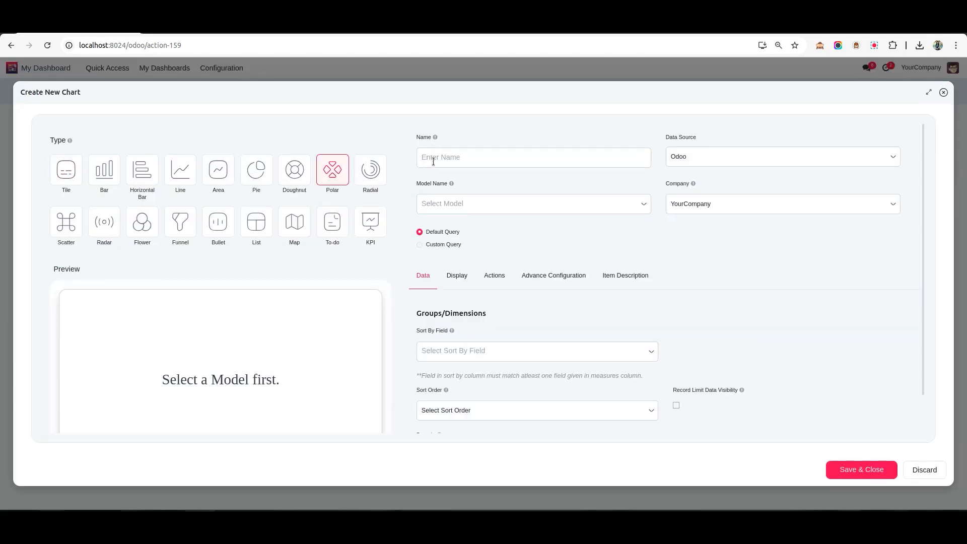
type("Polar A")
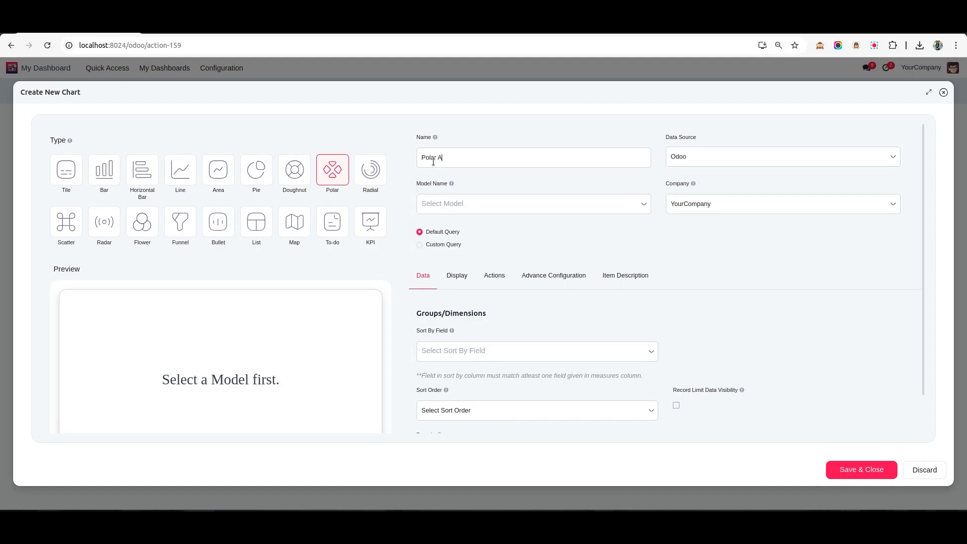
Set the data source to Excel and upload Polar Area.xlsx.
left_click(781, 156)
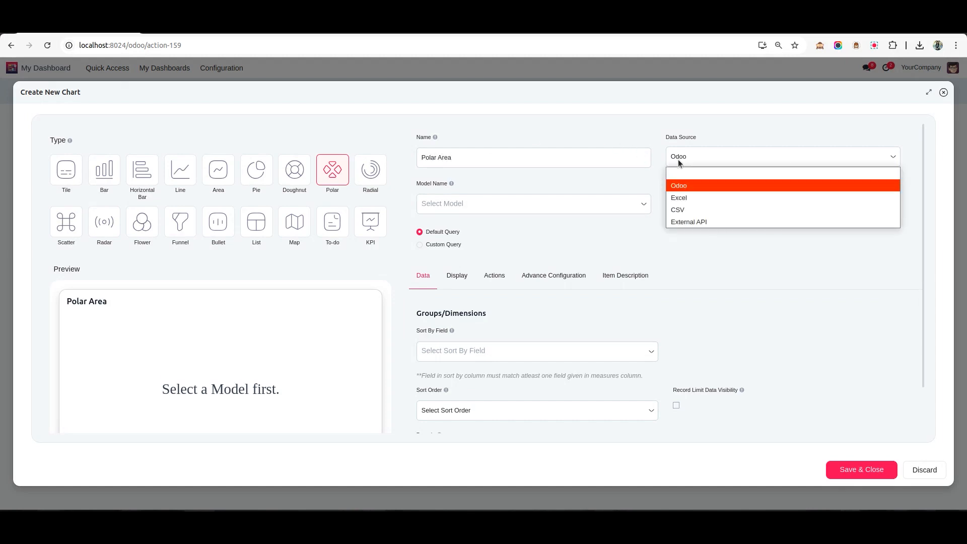
left_click(679, 197)
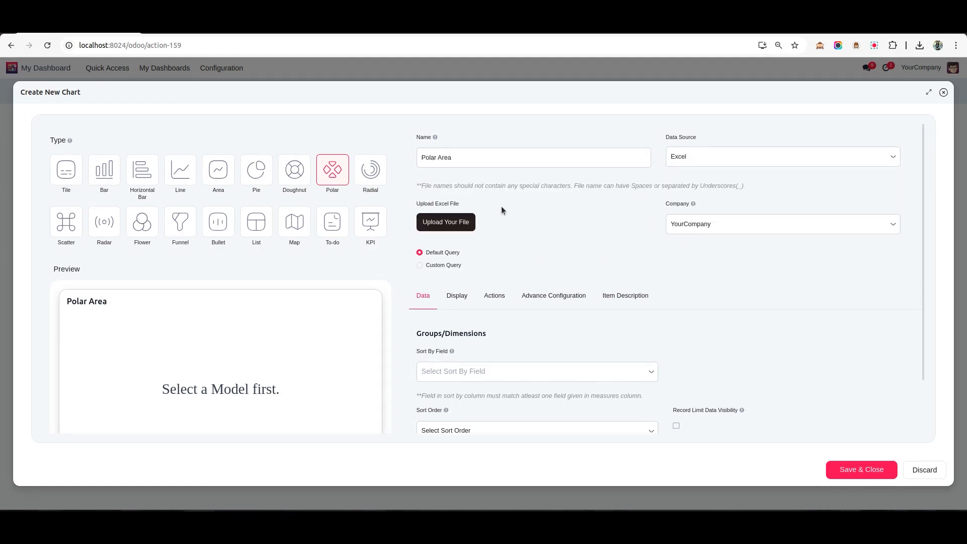
left_click(445, 222)
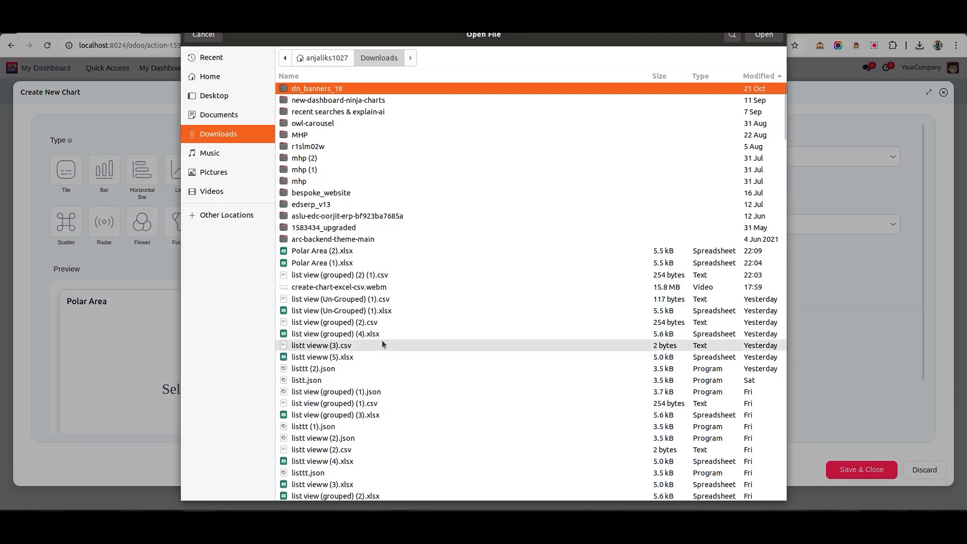
scroll("down", 3)
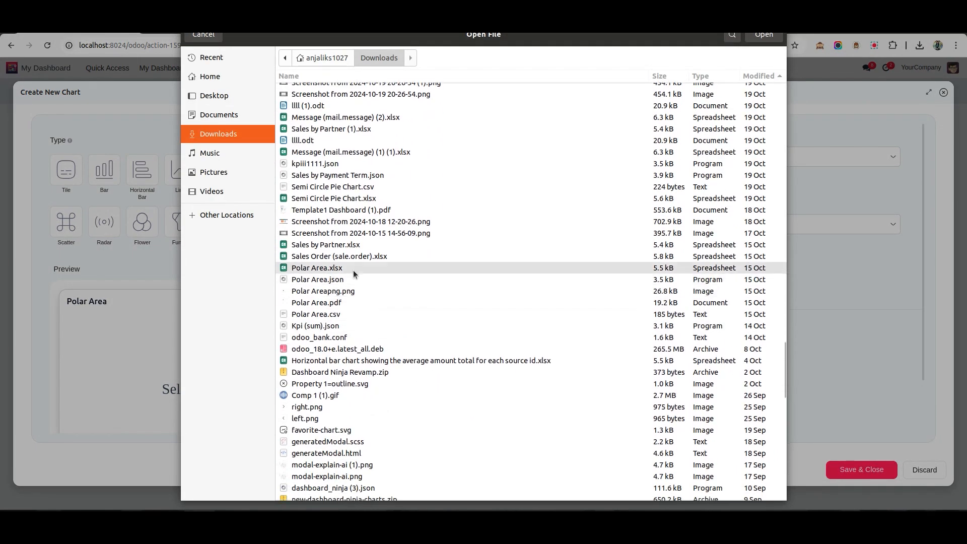
double_click(316, 267)
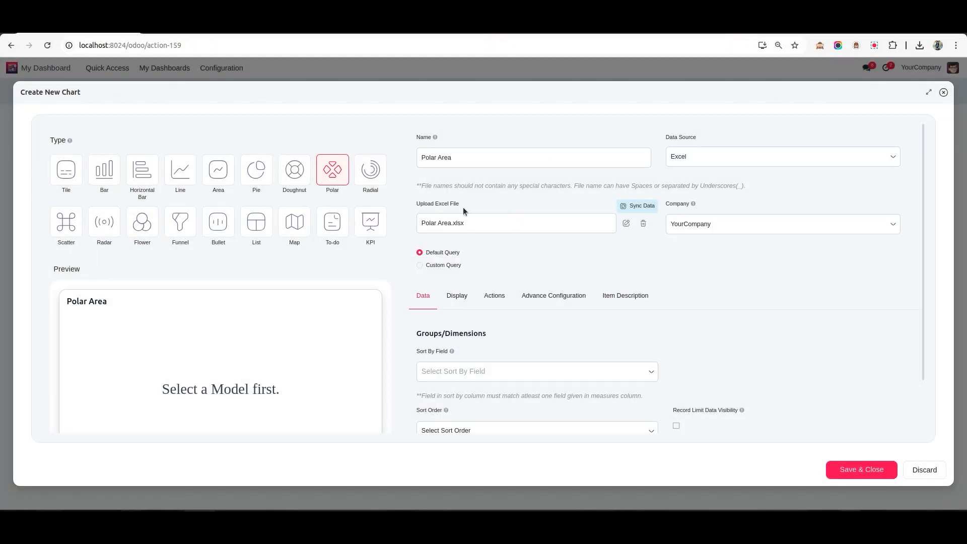
mouse_move(638, 205)
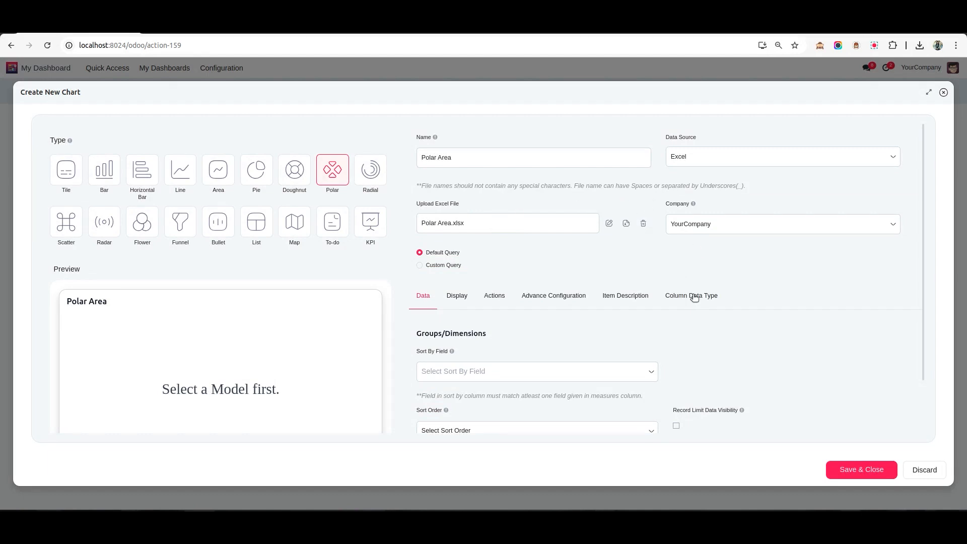
mouse_move(681, 317)
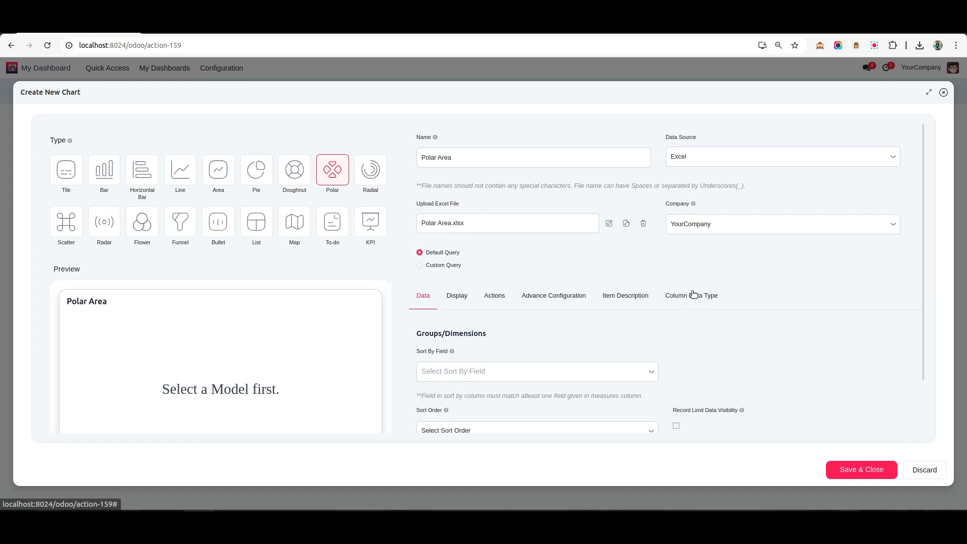
Show the Column Data Type list with Measure, AED, AFN and other columns.
left_click(691, 294)
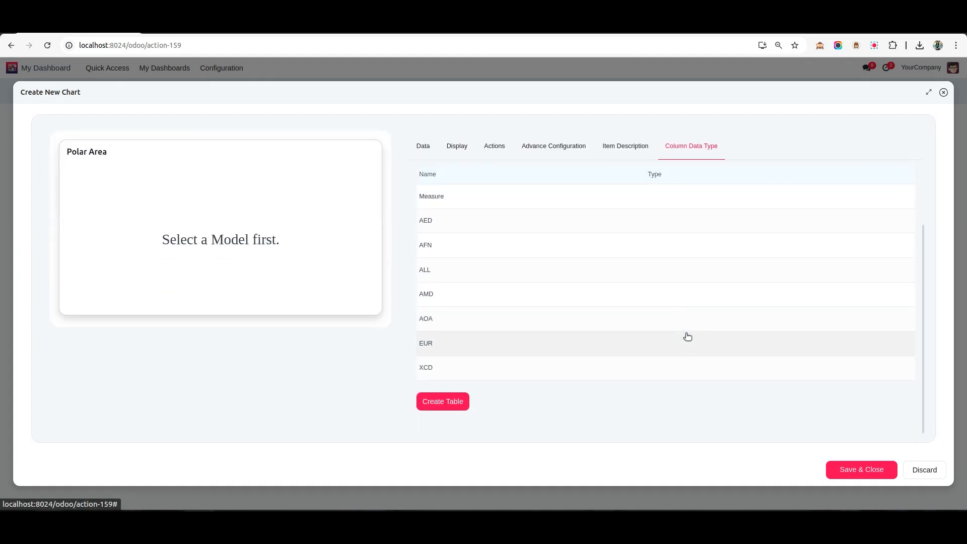
mouse_move(411, 238)
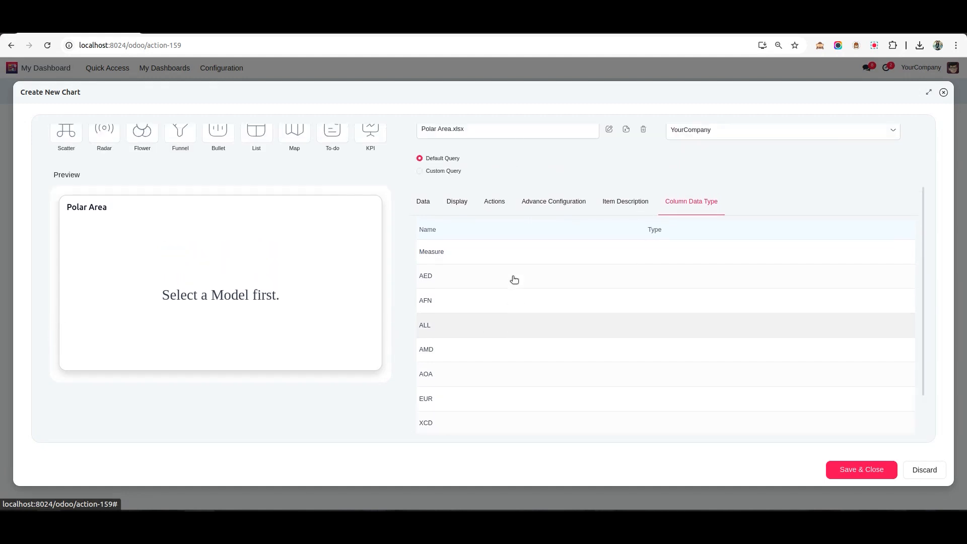
scroll("up", 3)
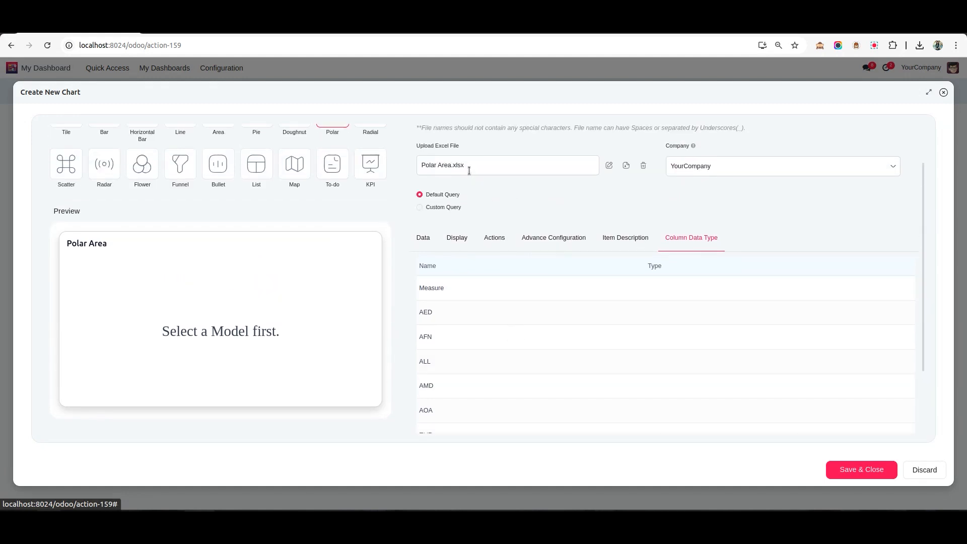
mouse_move(626, 165)
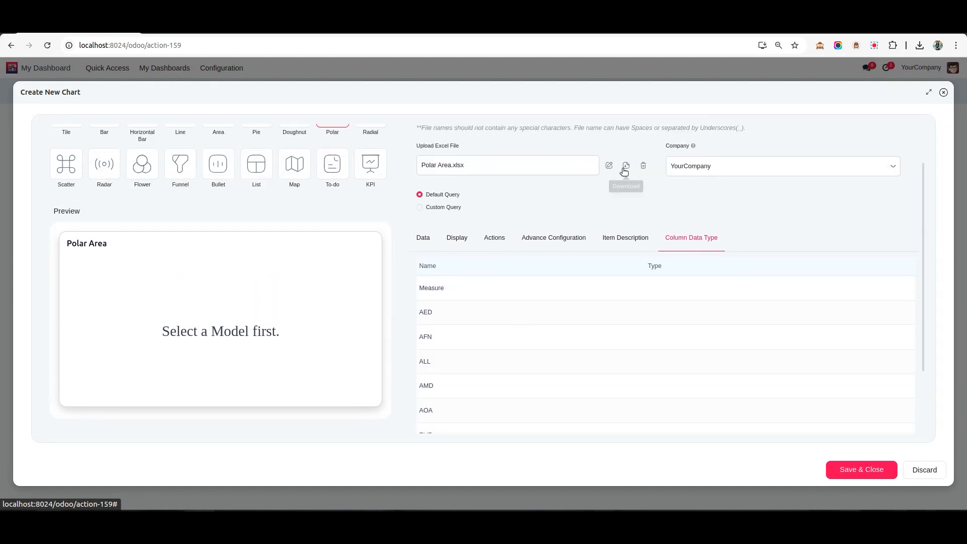
left_click(624, 165)
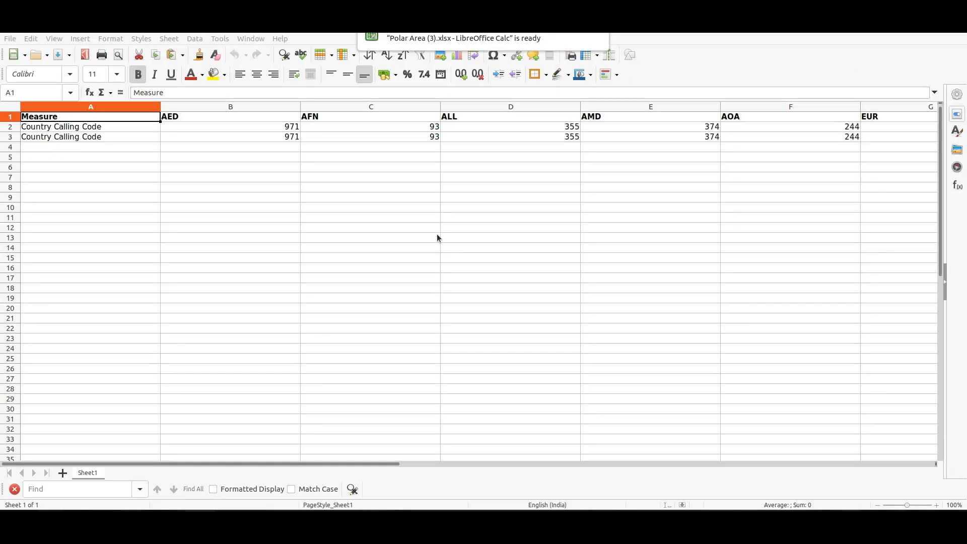
mouse_move(344, 464)
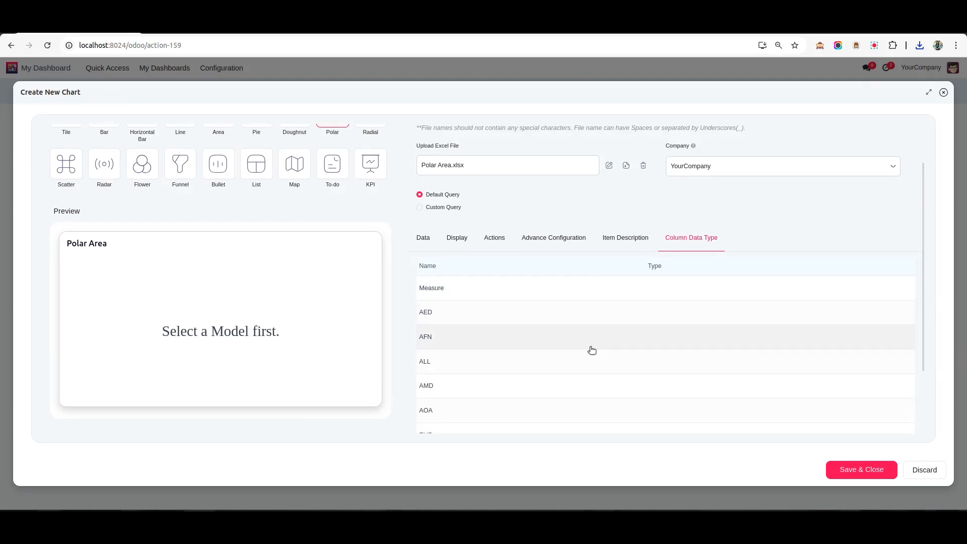
Type Measure as char and AED as float, then create the table.
scroll("down", 3)
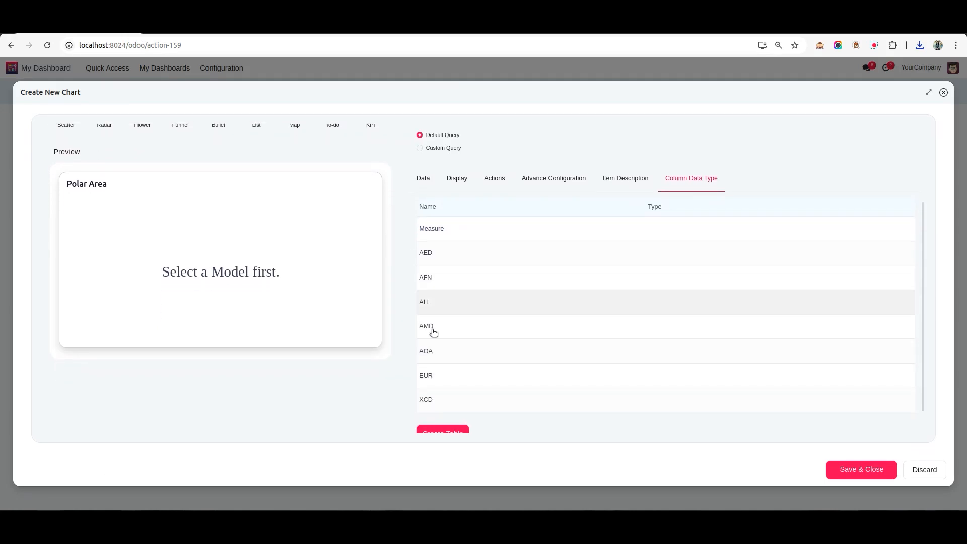
left_click(651, 229)
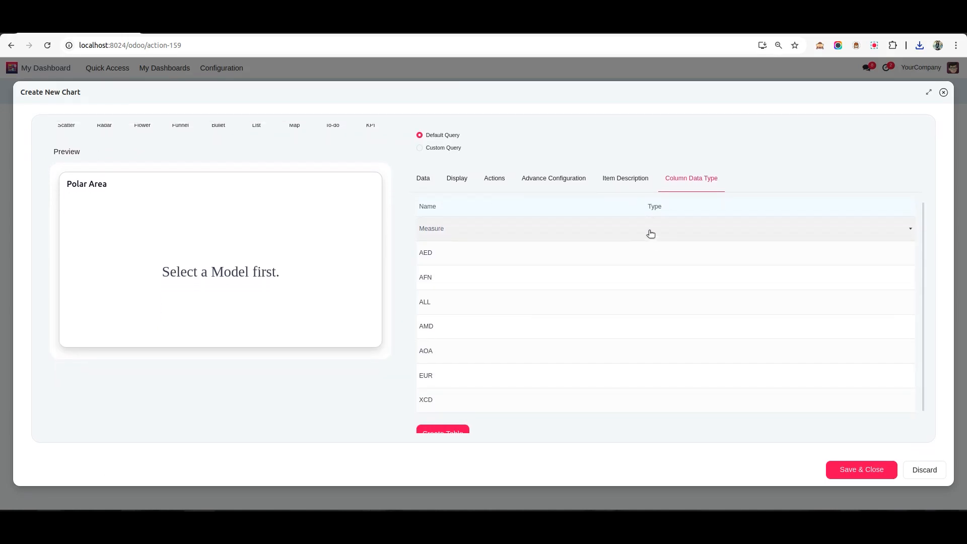
left_click(651, 228)
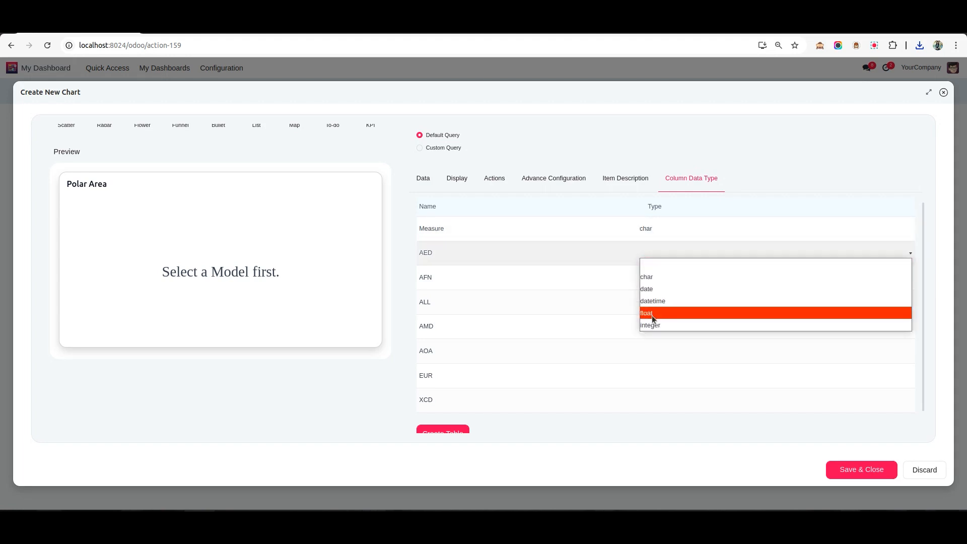
left_click(646, 313)
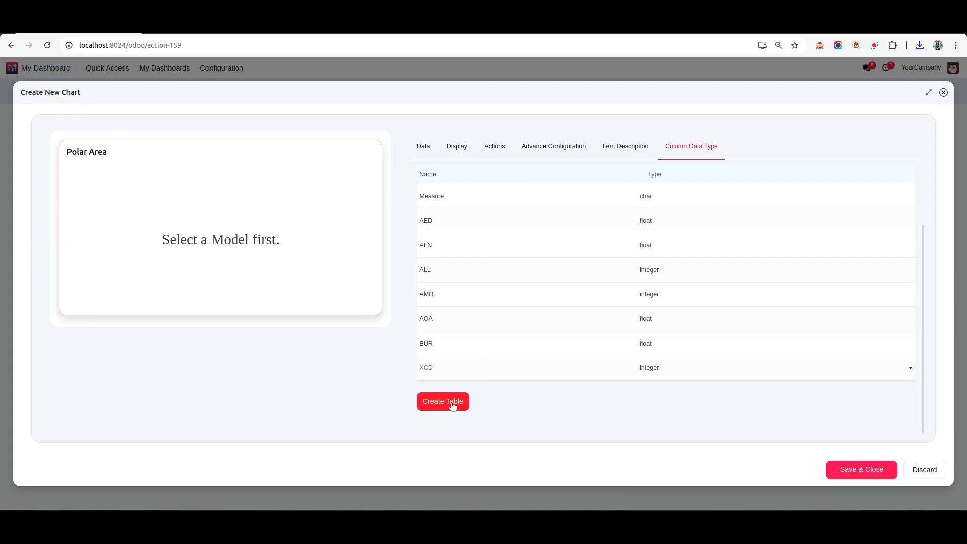
left_click(442, 401)
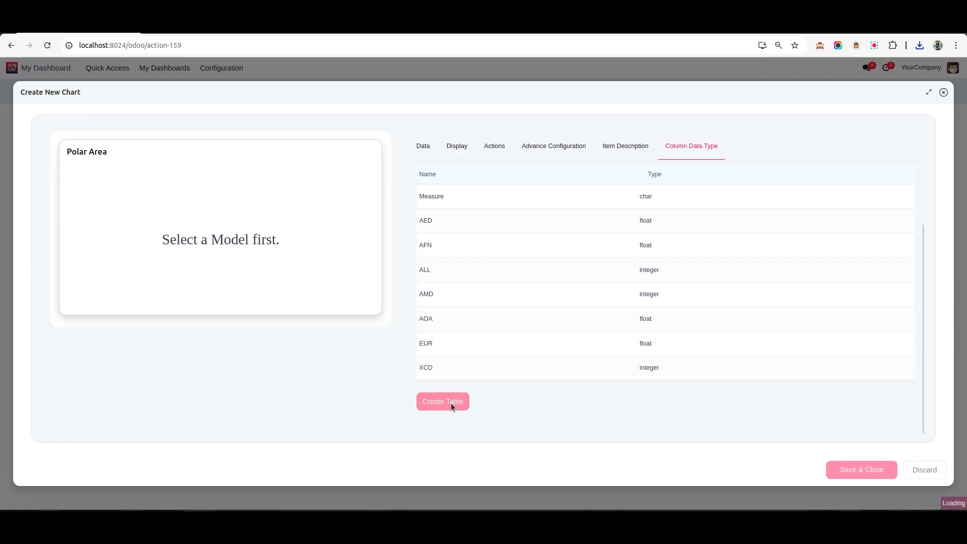
left_click(442, 401)
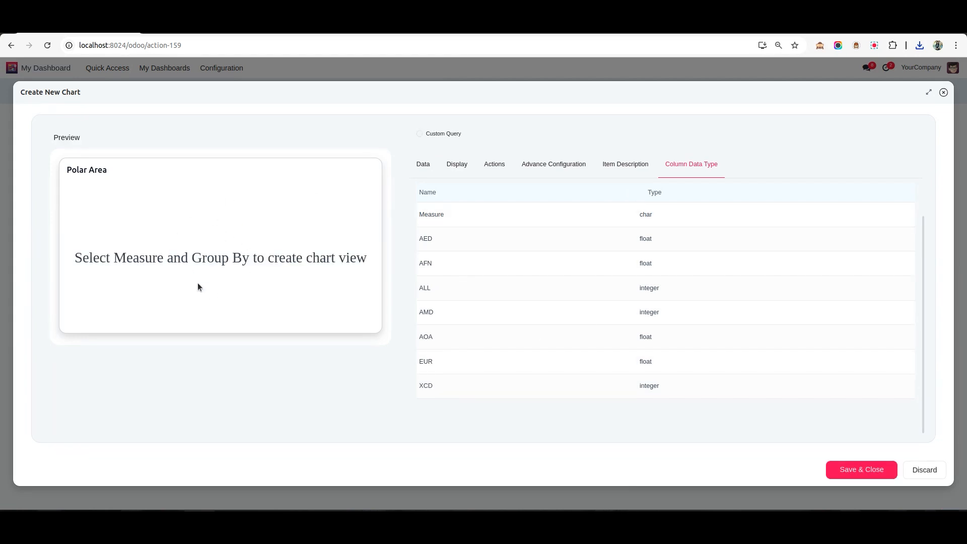
Group the Polar Area chart by the all (polar 100) field and save it.
left_click(422, 164)
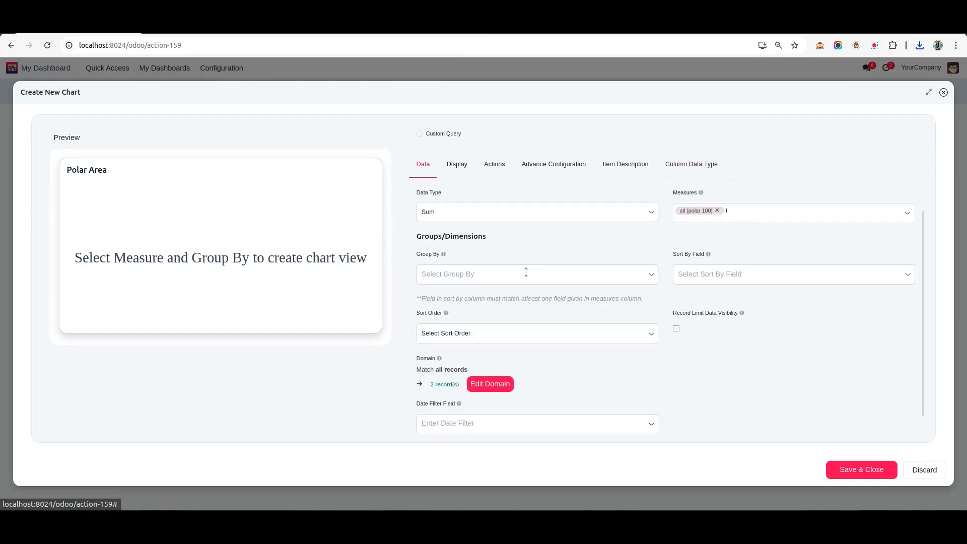
left_click(530, 274)
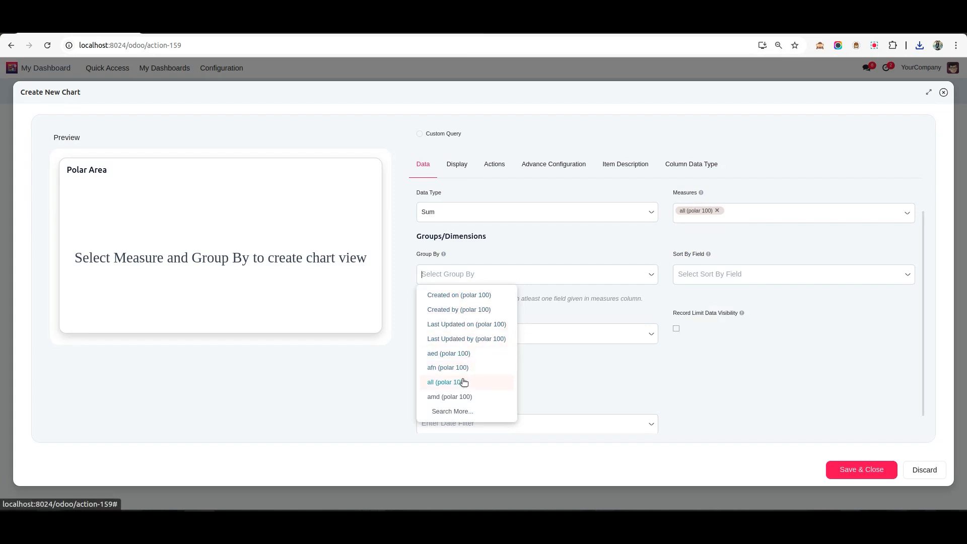
left_click(446, 382)
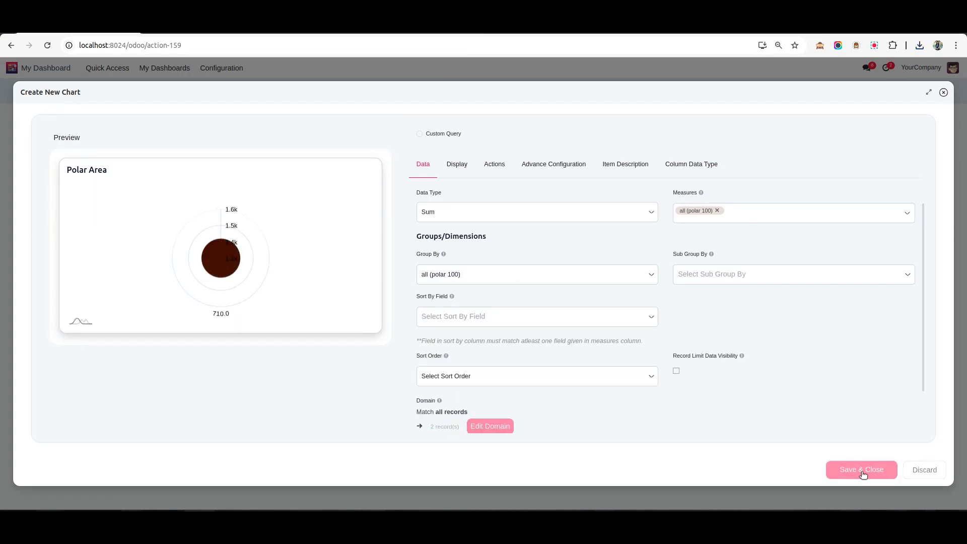
left_click(861, 470)
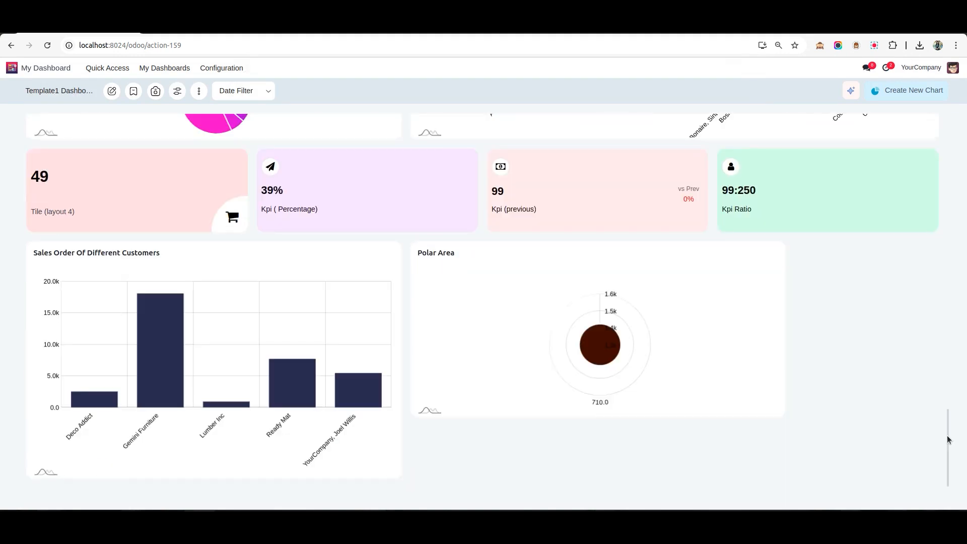
mouse_move(634, 344)
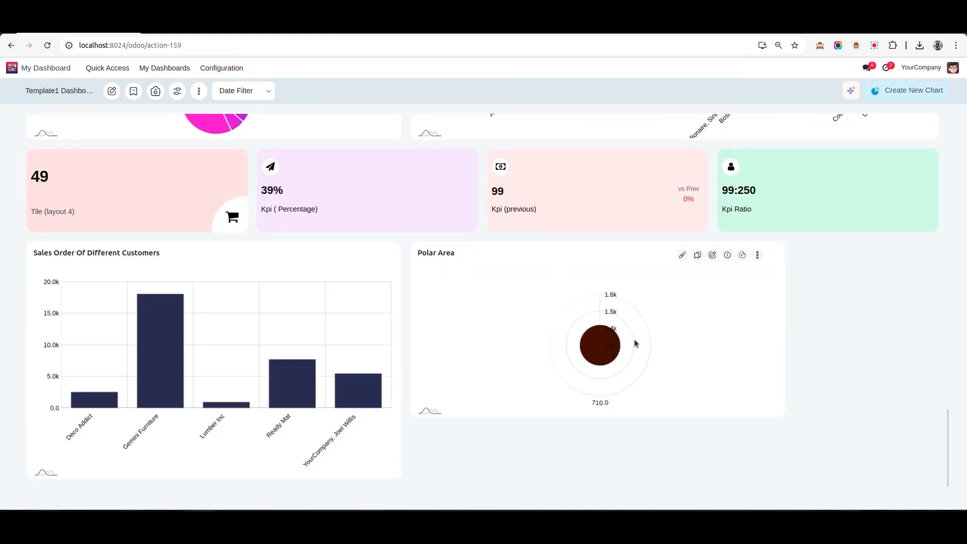
mouse_move(584, 404)
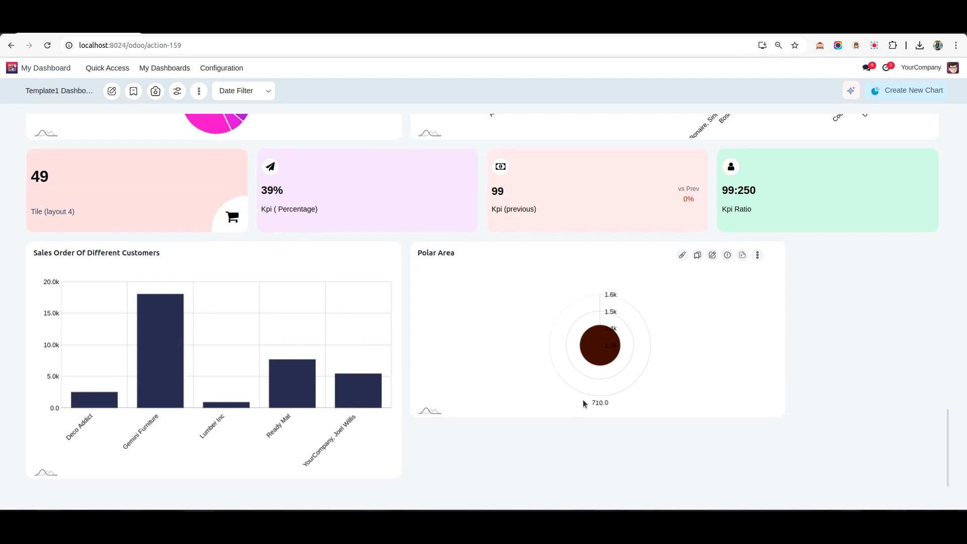
mouse_move(658, 313)
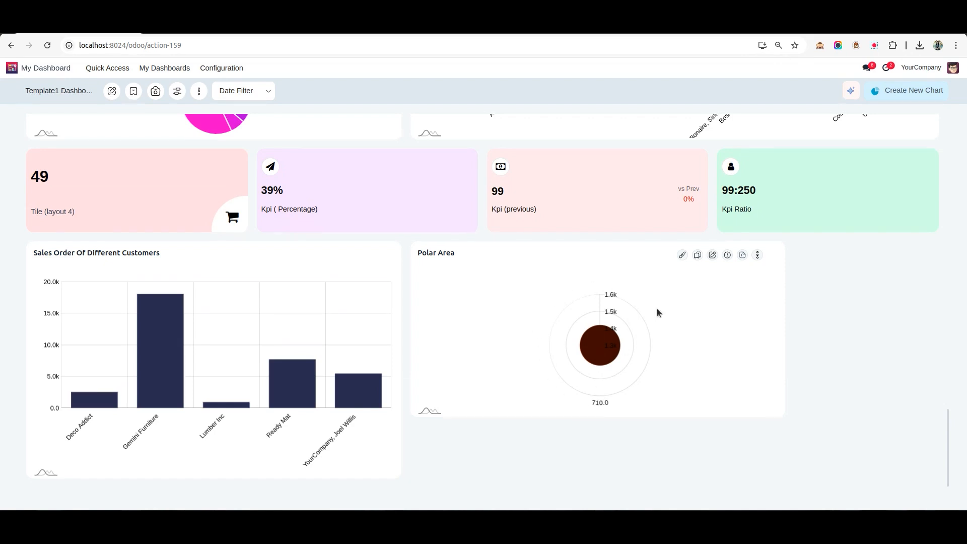
mouse_move(679, 300)
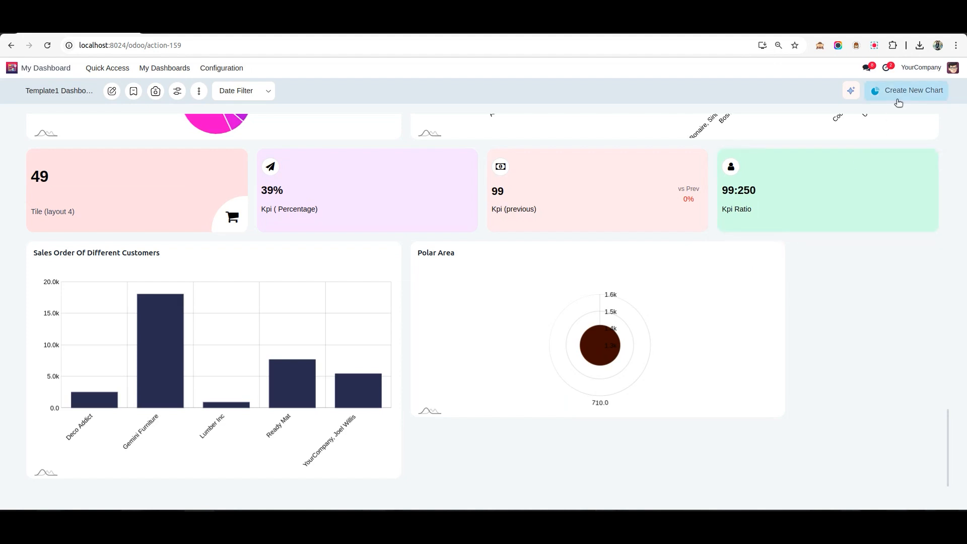
Create a new List chart named 'List chart'.
left_click(912, 91)
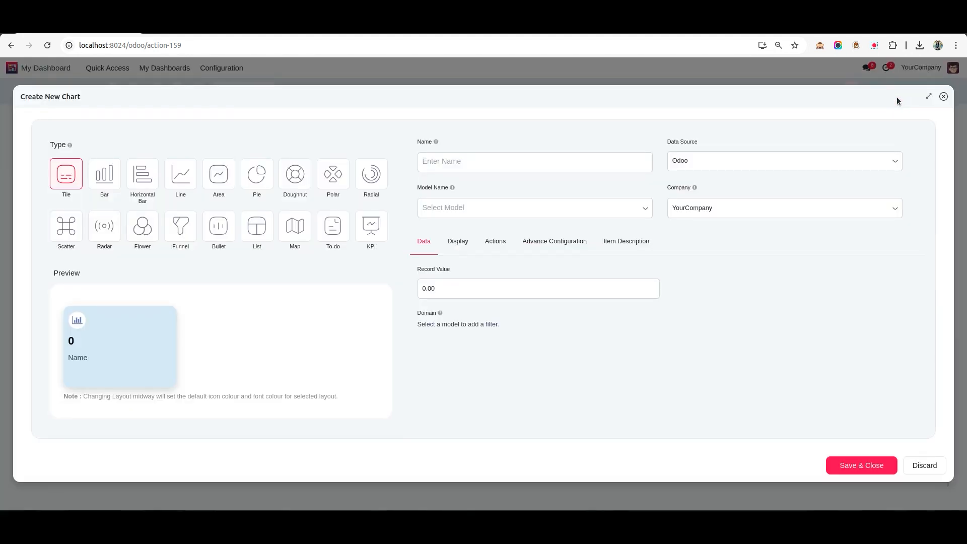
mouse_move(464, 138)
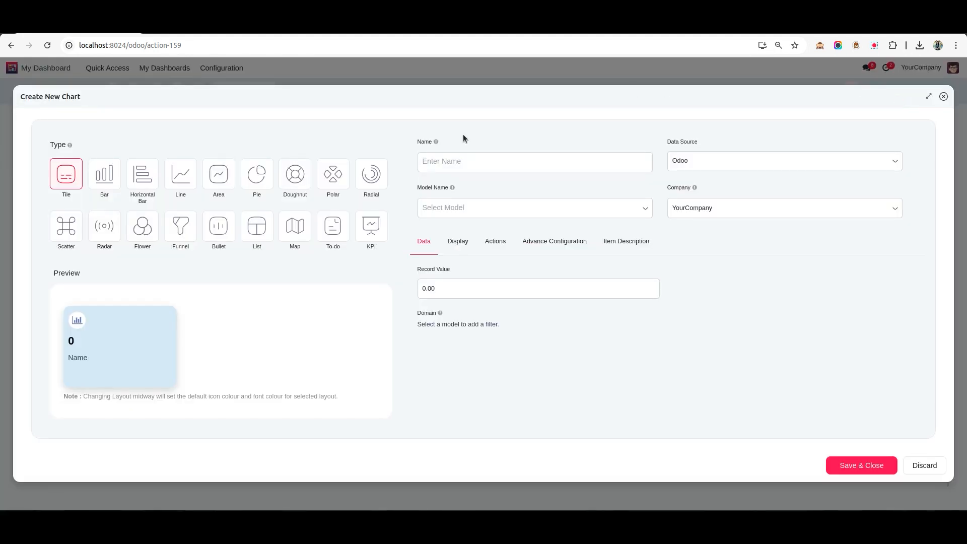
left_click(256, 222)
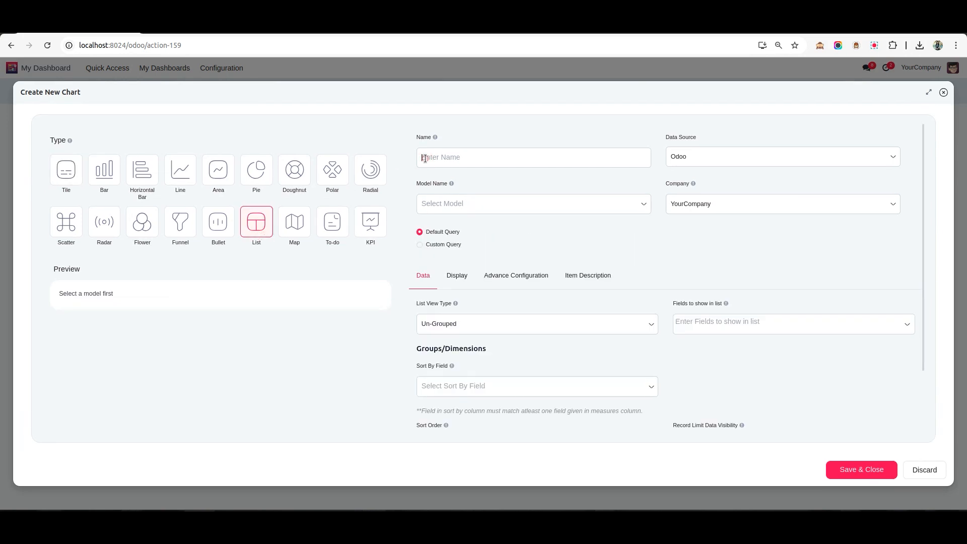
type("List chart")
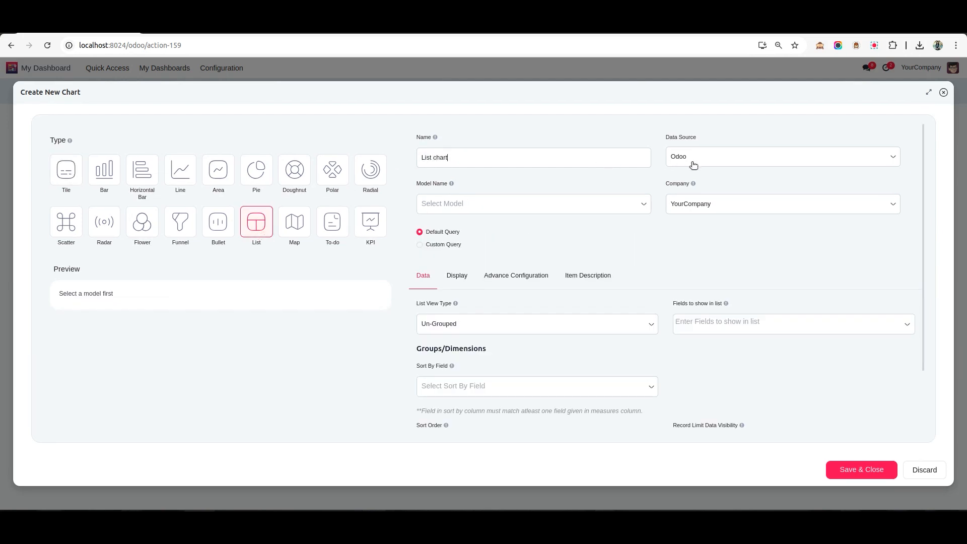
Upload a CSV as its data source, view column data types, and re-download the CSV.
left_click(782, 156)
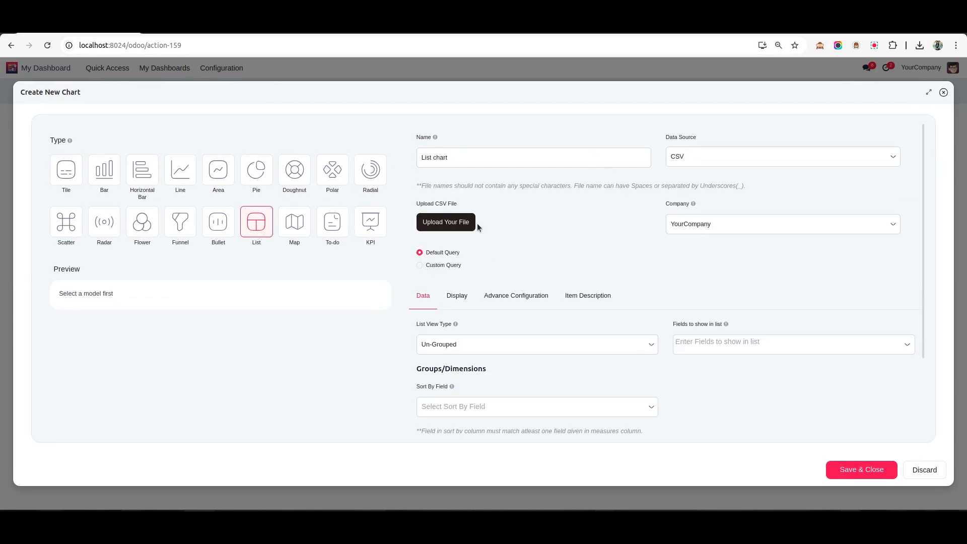
left_click(445, 222)
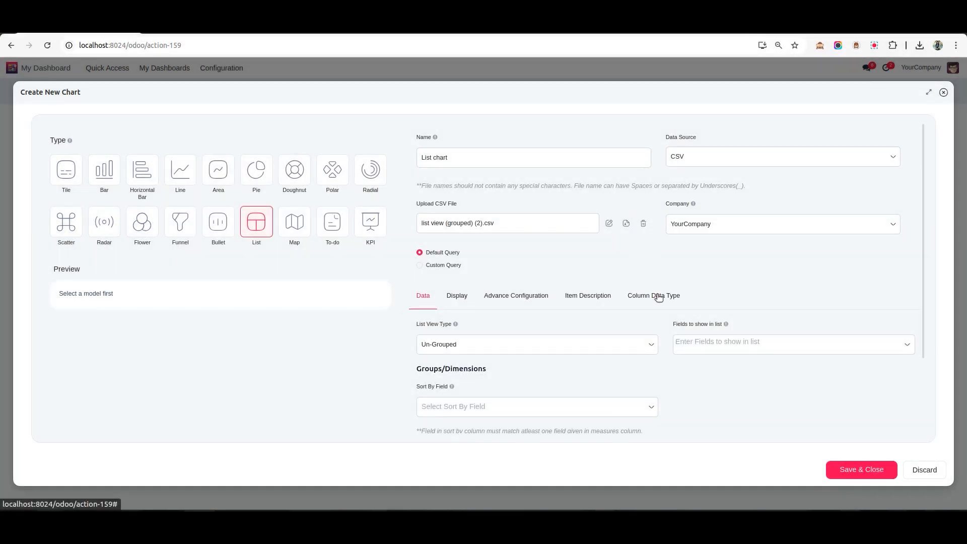
left_click(653, 296)
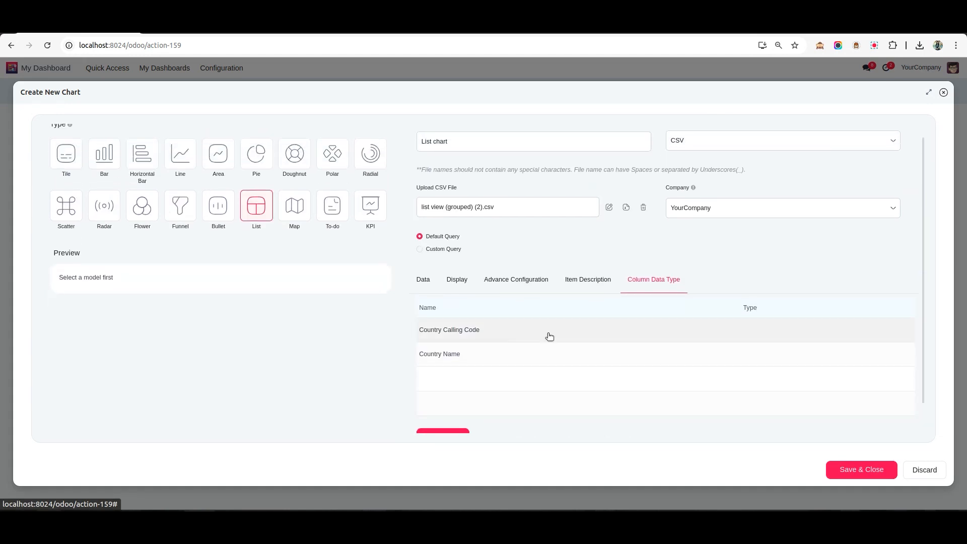
mouse_move(449, 370)
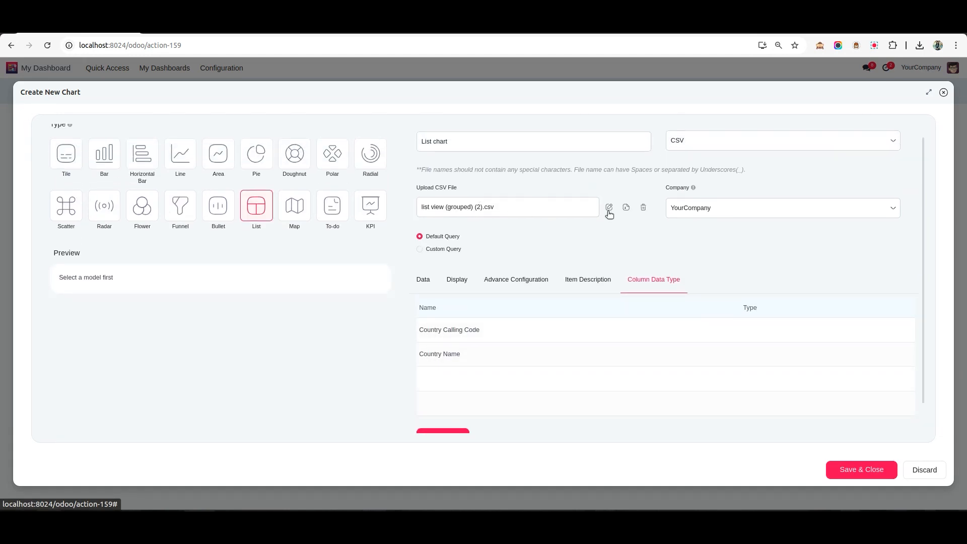
left_click(919, 45)
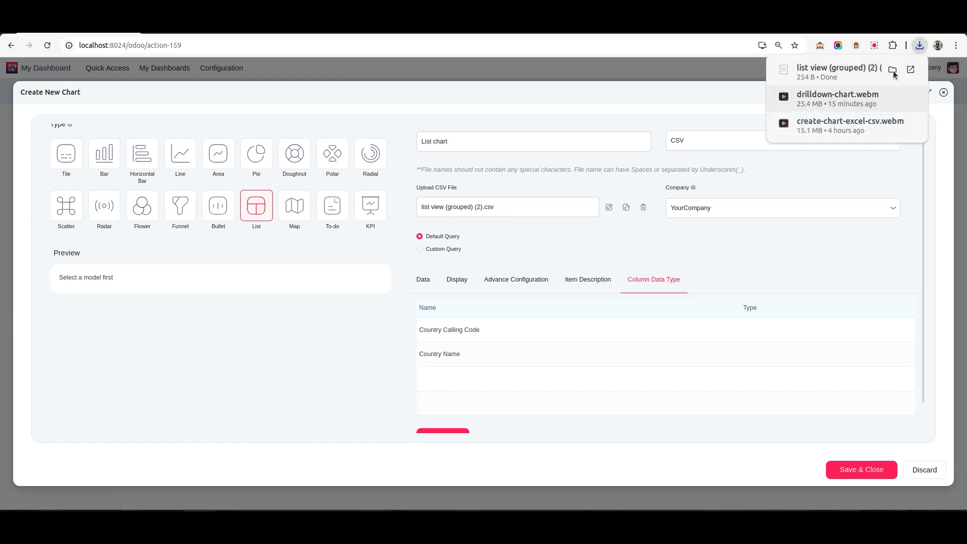
Open the downloaded CSV in LibreOffice Calc to preview its country columns.
left_click(608, 206)
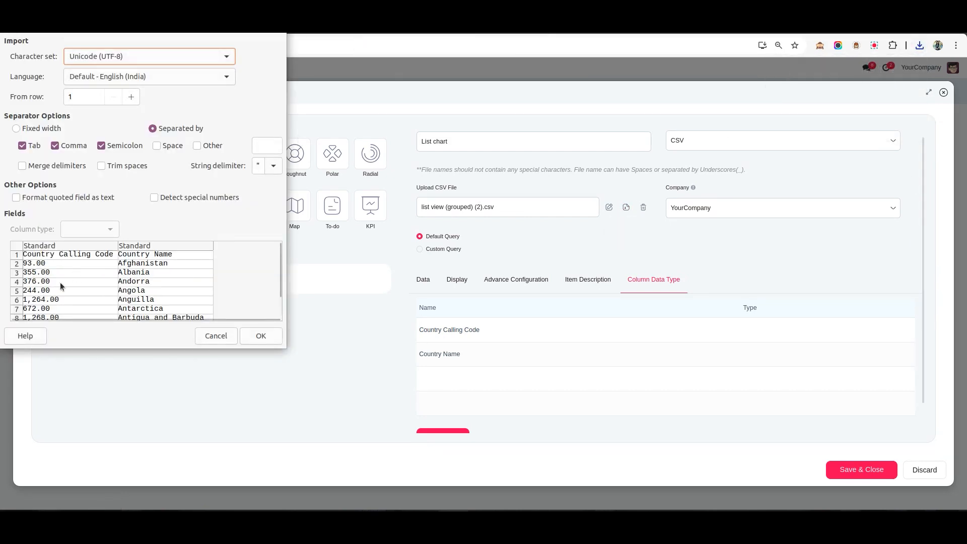
mouse_move(157, 261)
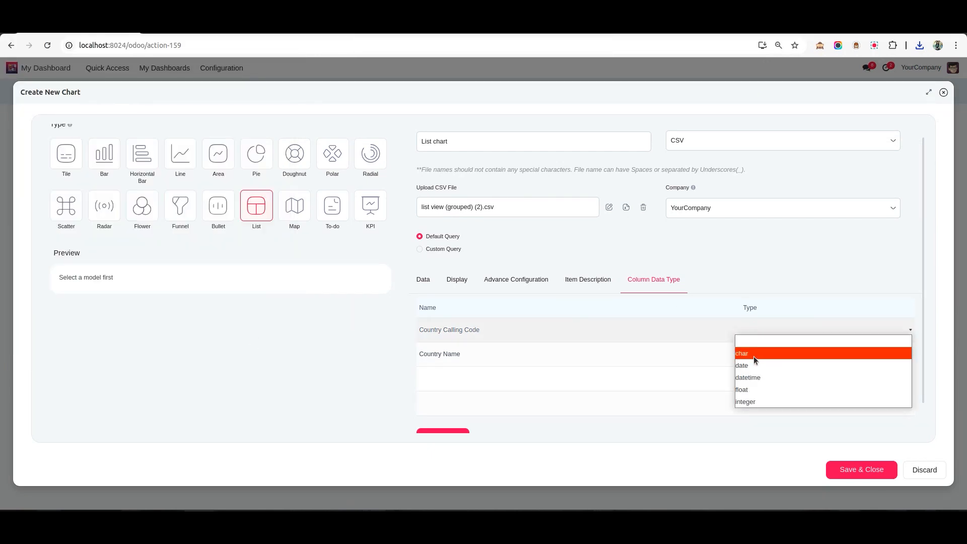
Set Country Calling Code to char and create the data table.
left_click(742, 354)
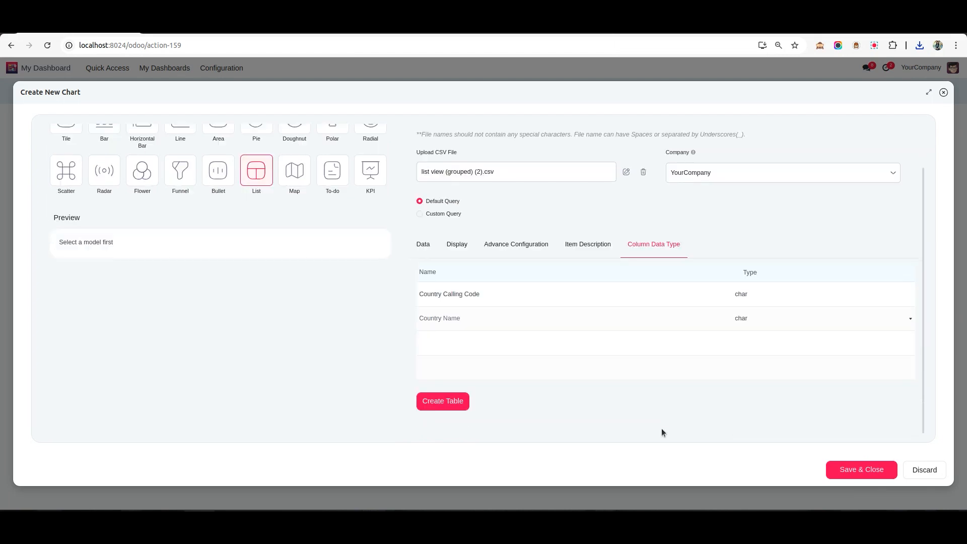
left_click(443, 401)
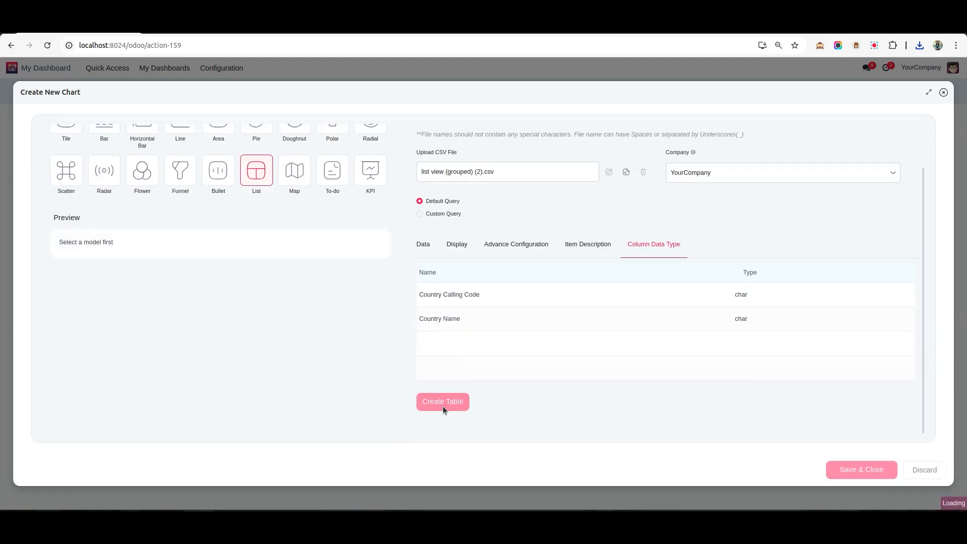
left_click(443, 401)
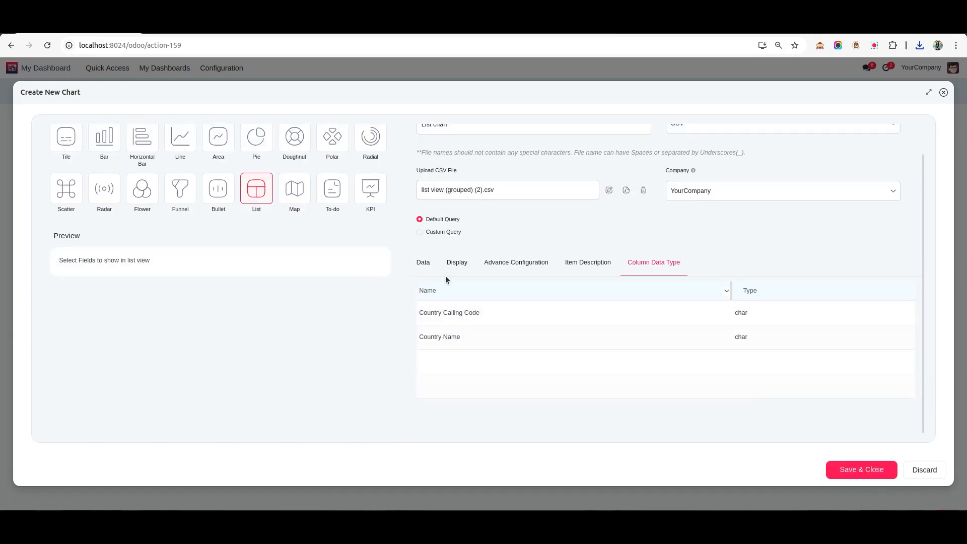
Add Created on to the list's displayed fields and save the List chart.
left_click(423, 262)
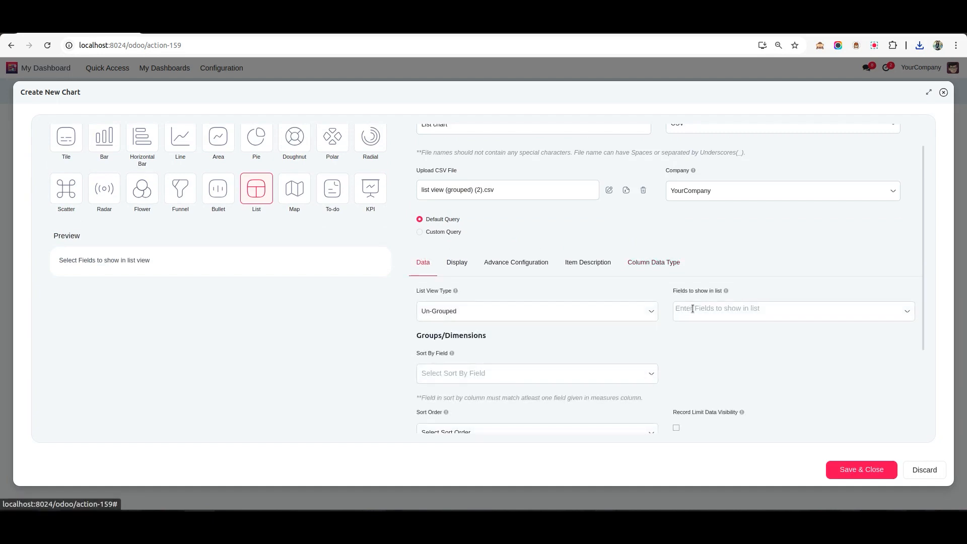
left_click(791, 309)
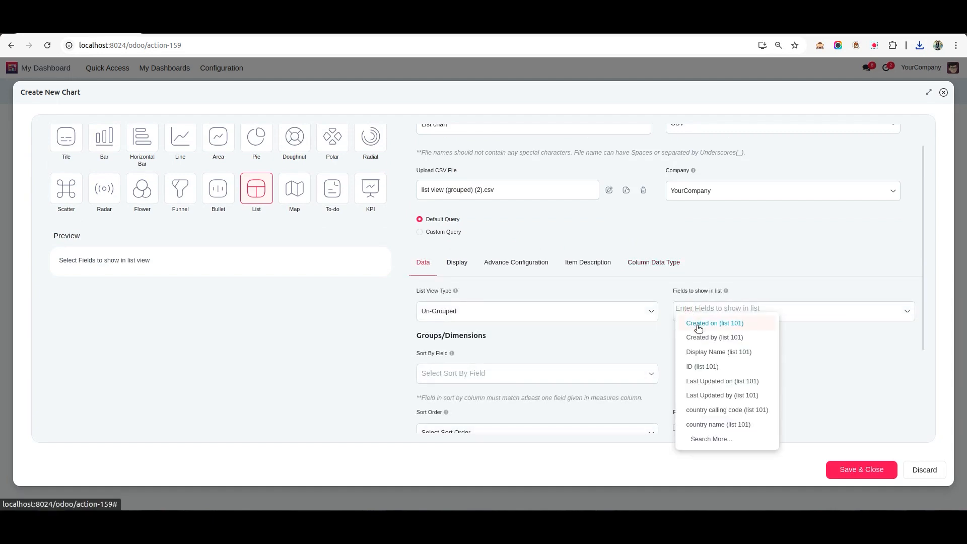
left_click(726, 410)
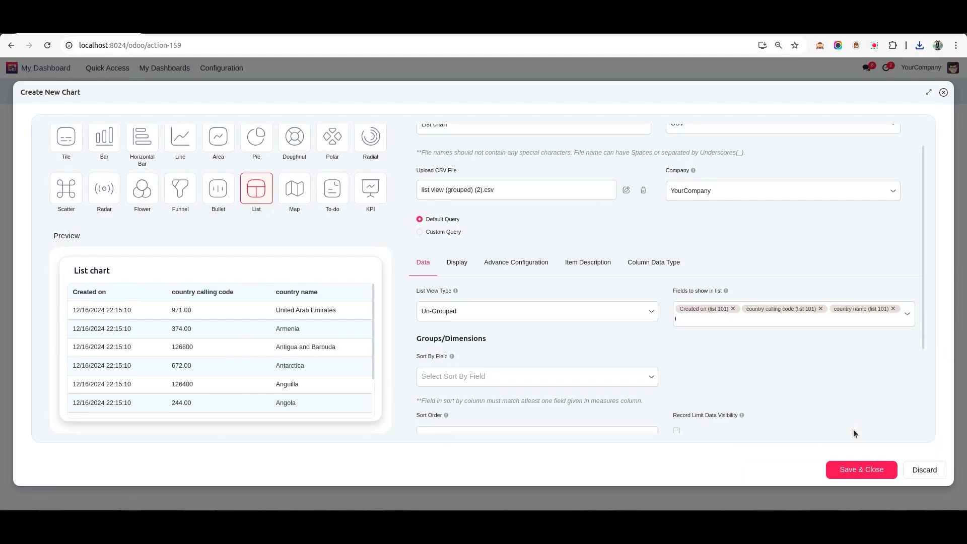
left_click(861, 470)
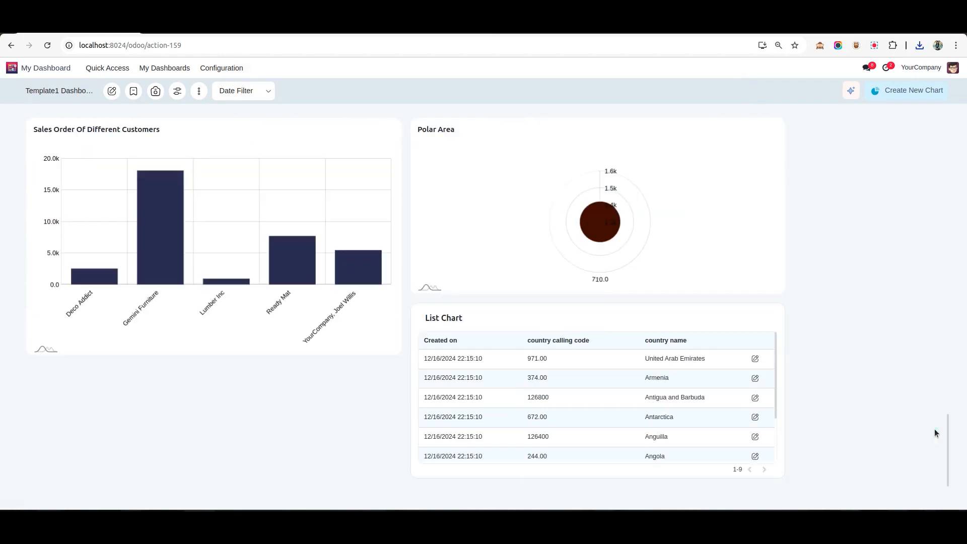
mouse_move(580, 329)
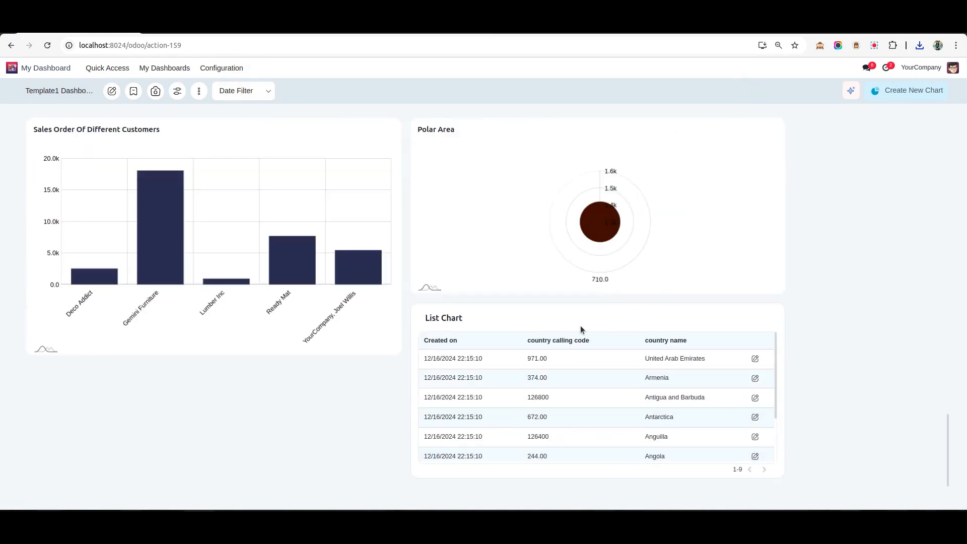
mouse_move(858, 128)
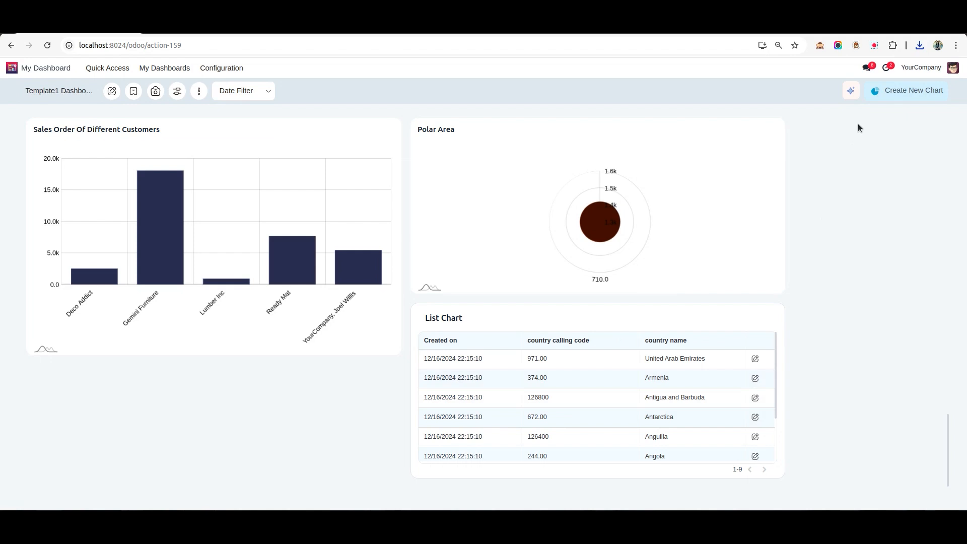
mouse_move(873, 45)
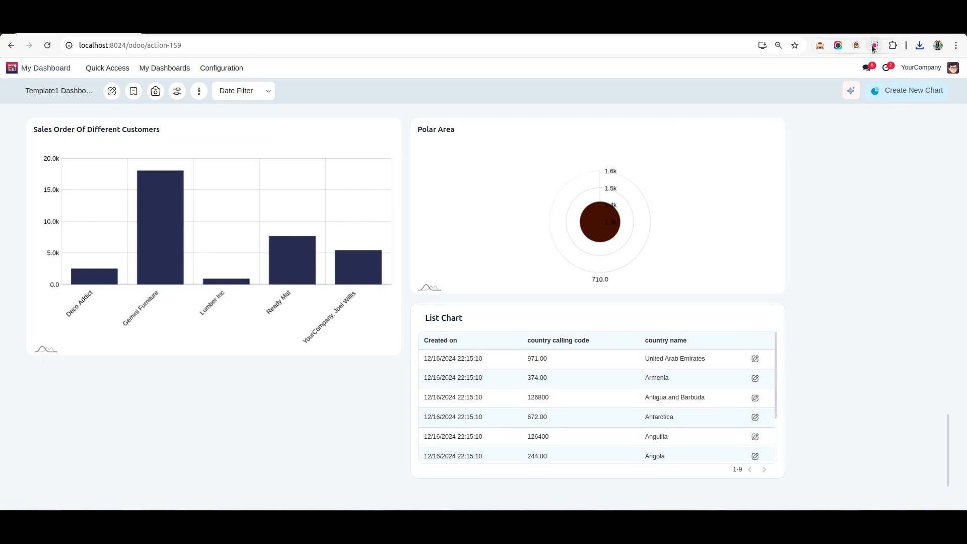